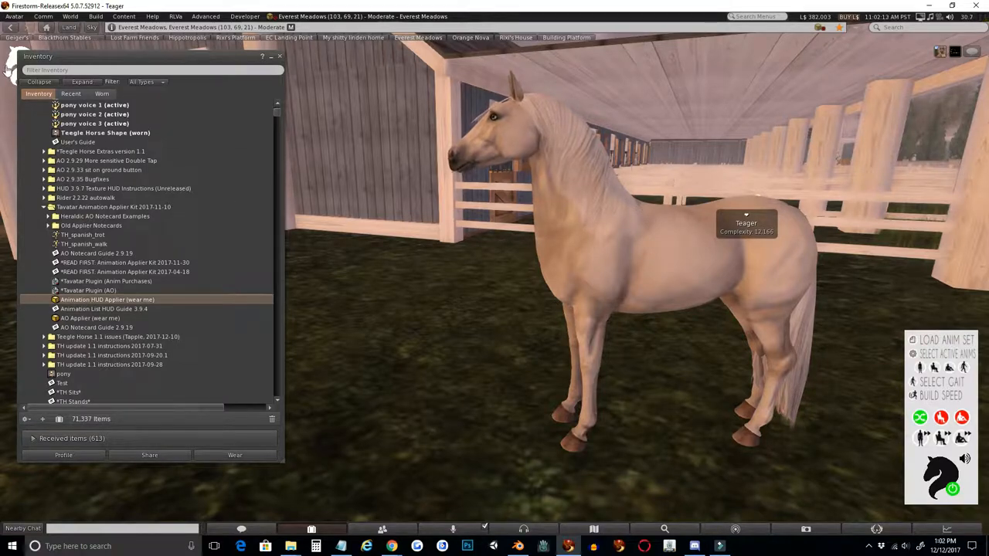
Rez the AO Applier box and copy the four TH notecards into the kit folder
left_click(90, 317)
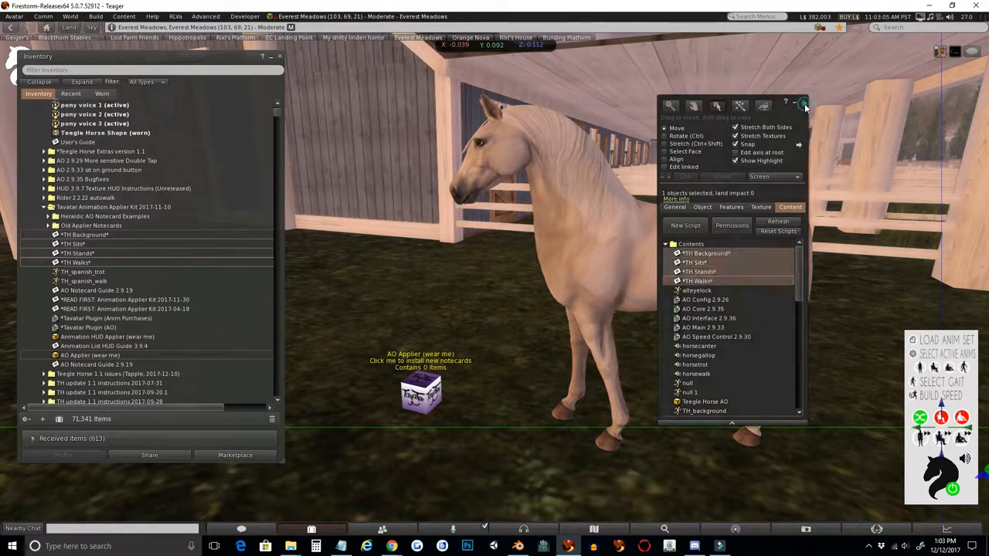
Close the object editor and read the TH Background notecard's animation list
left_click(803, 101)
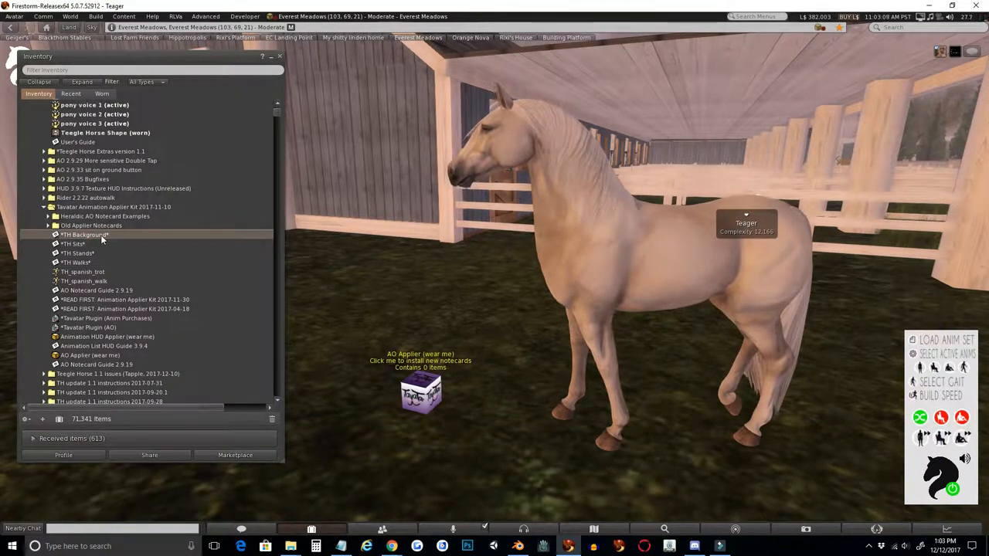
double_click(85, 234)
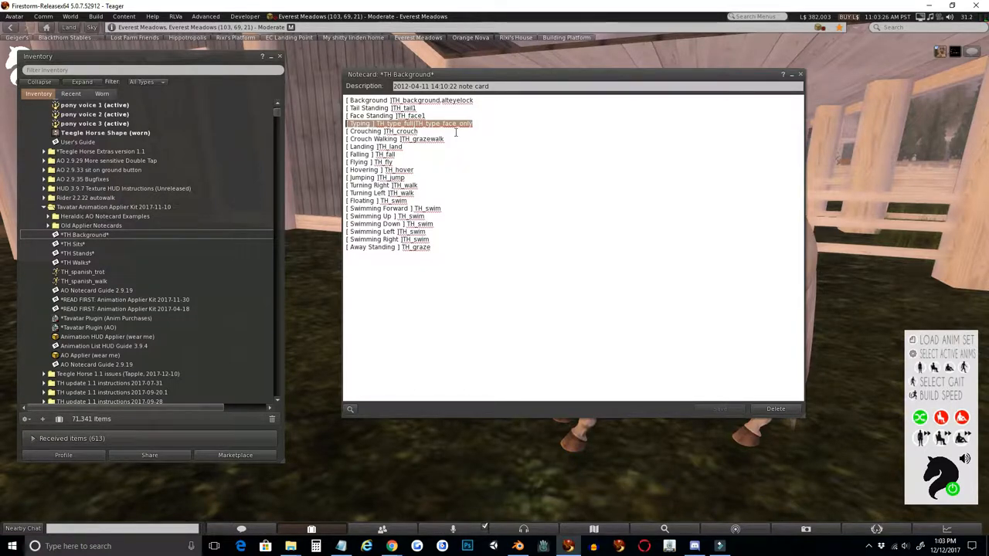
left_click(382, 130)
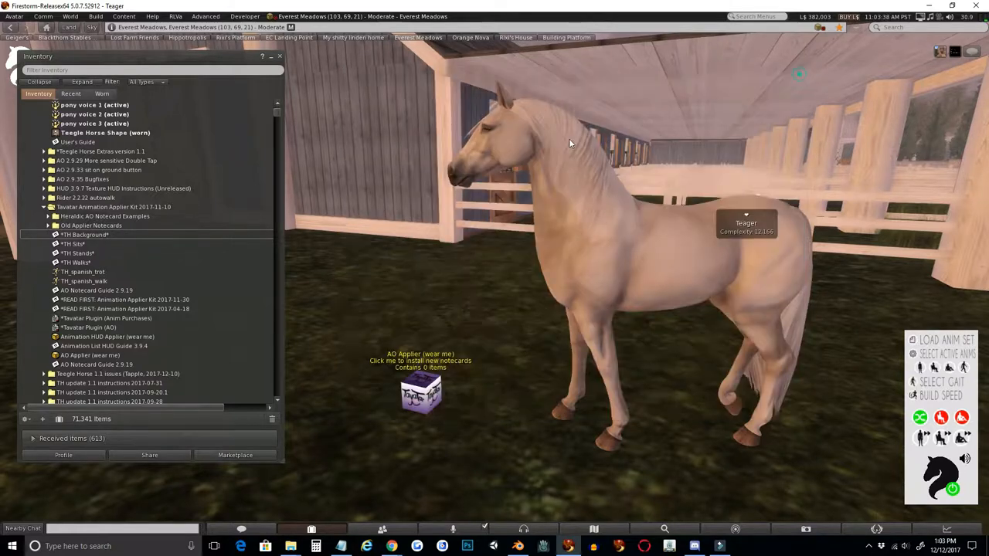
Check the TH Sits and TH Stands notecards, then open TH Walks
double_click(73, 243)
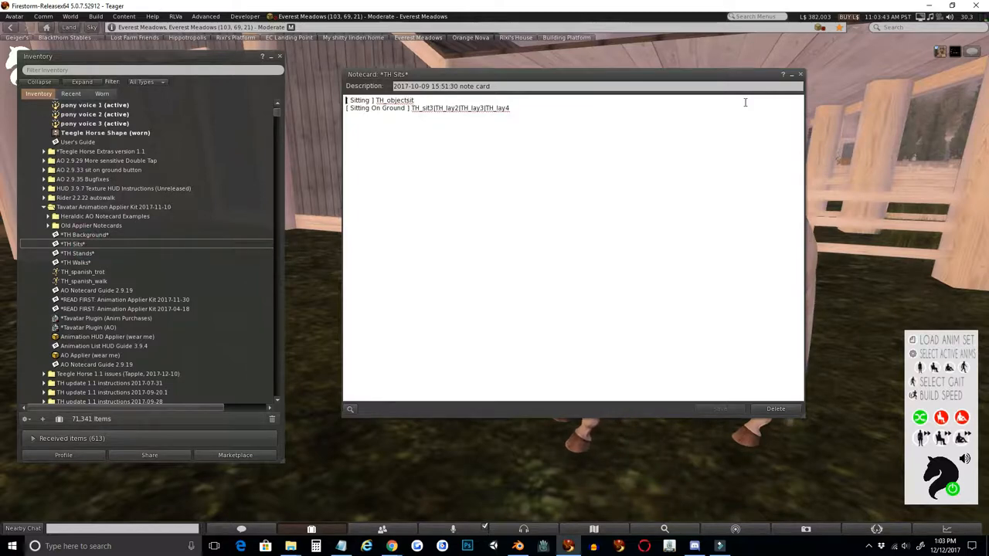
left_click(800, 74)
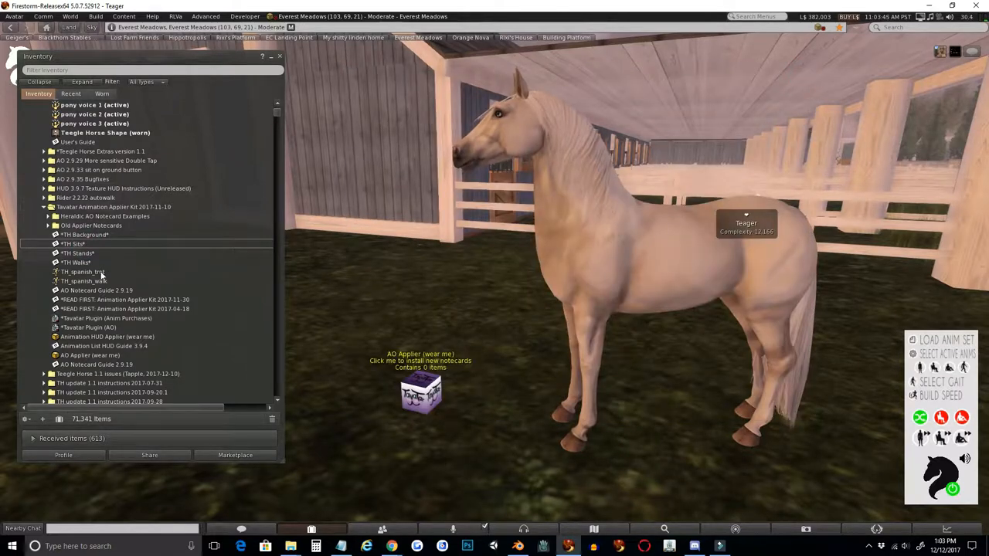
double_click(73, 253)
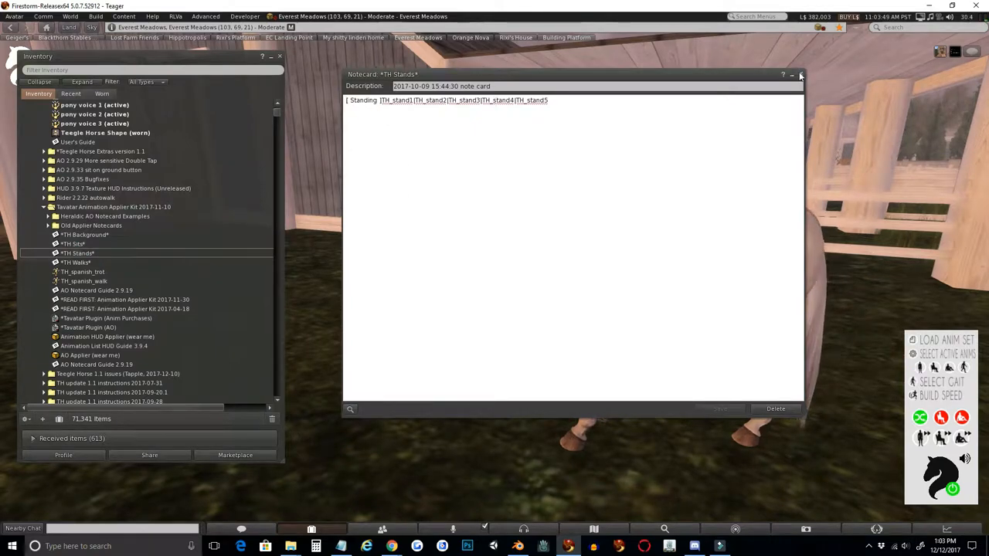
double_click(83, 262)
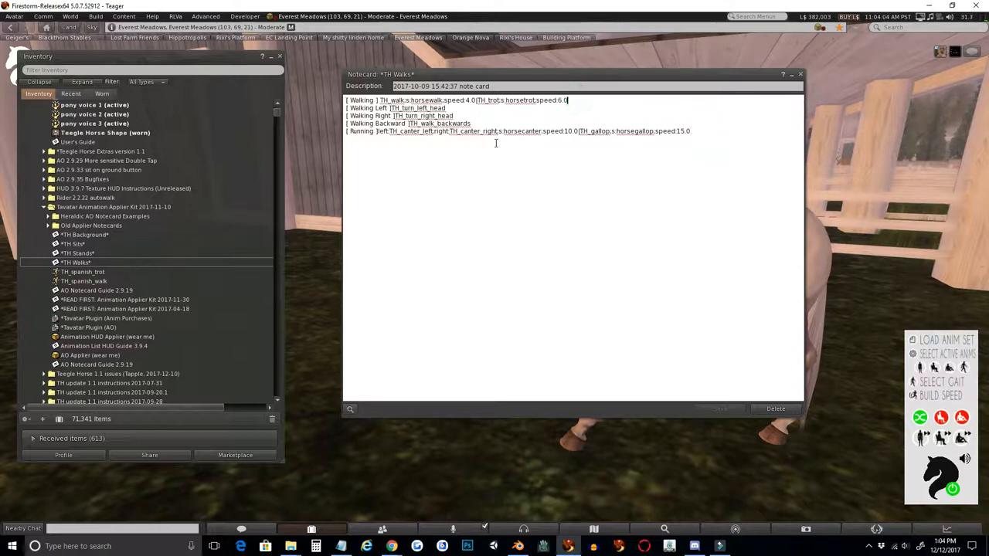
mouse_move(678, 139)
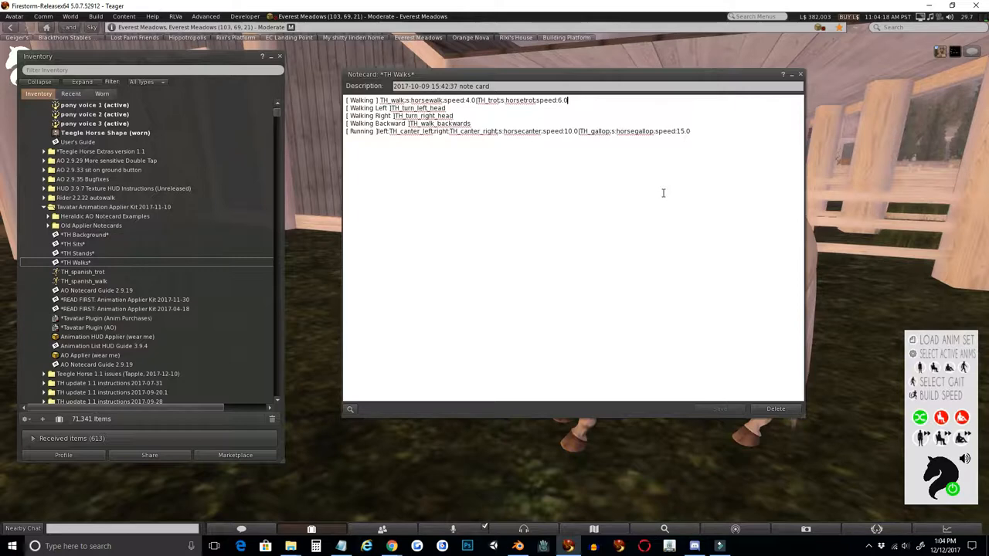
mouse_move(558, 173)
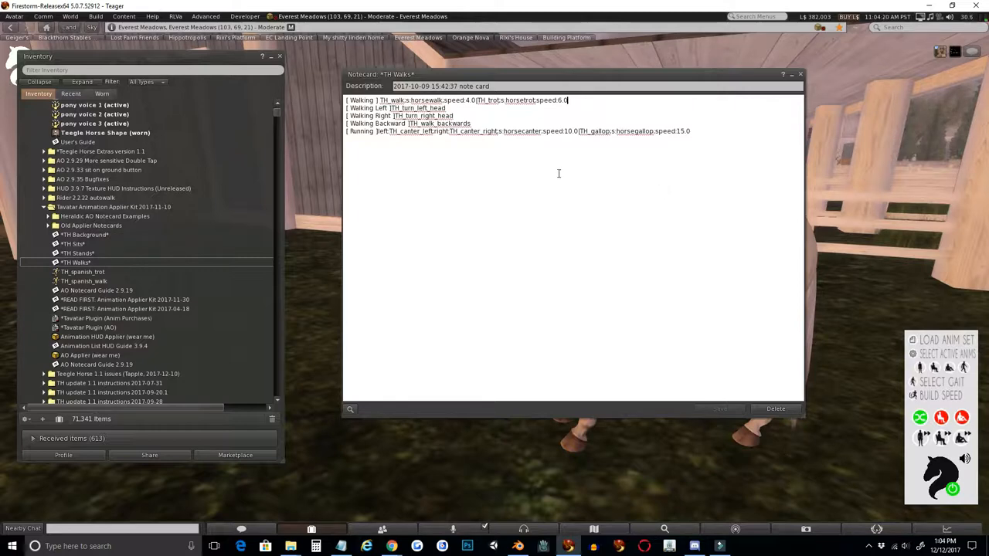
mouse_move(480, 124)
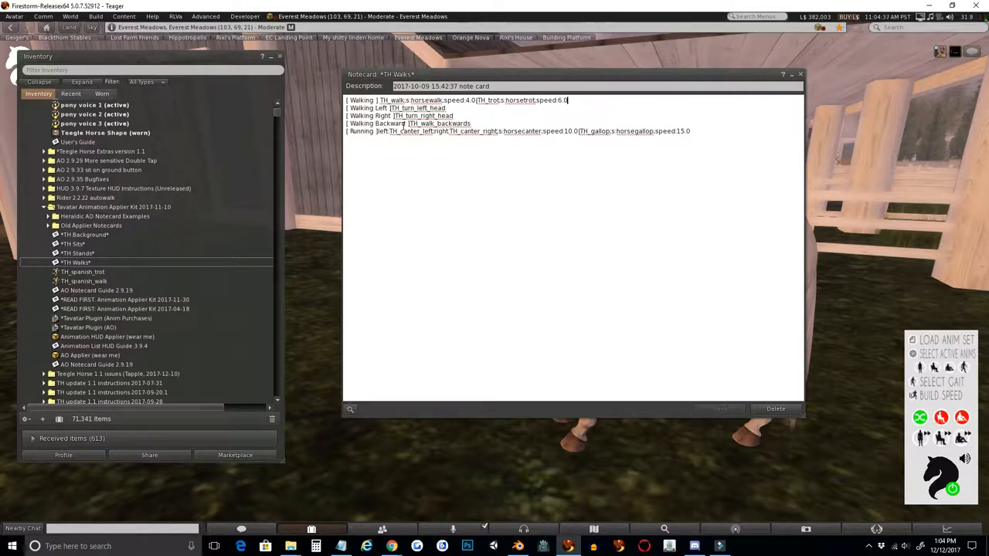
Delete the Walking Left, Right and Backward lines and cycle the HUD to Speed Off
double_click(452, 123)
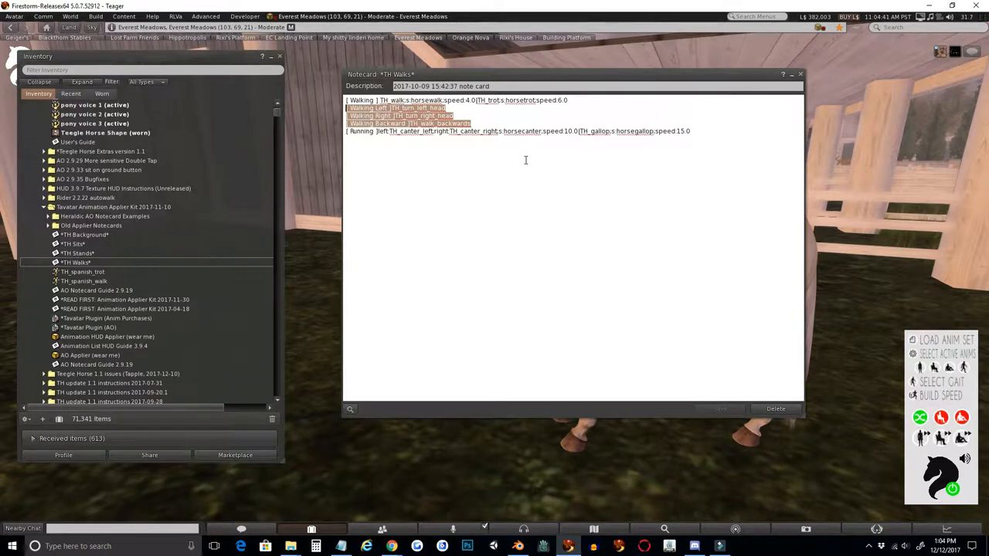
key("Delete")
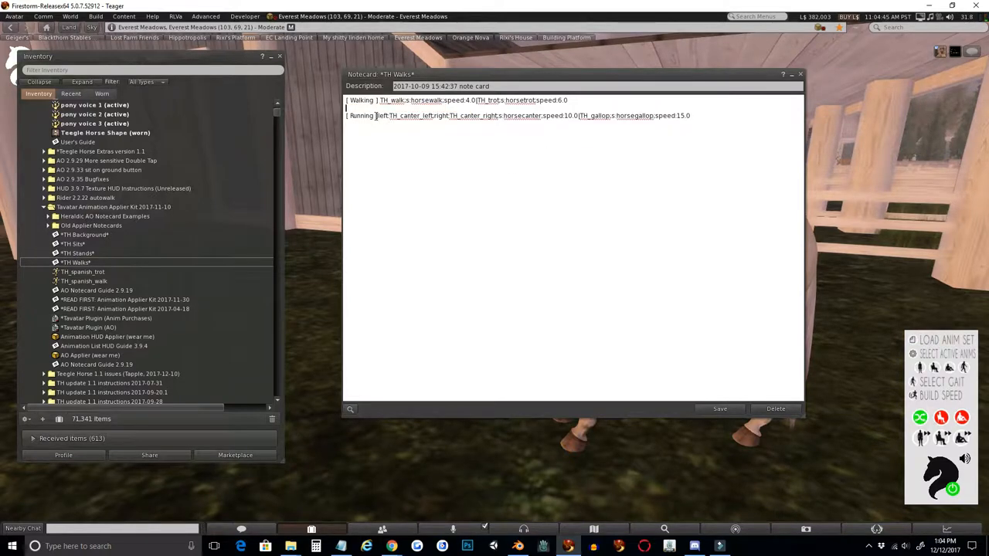
left_click(941, 395)
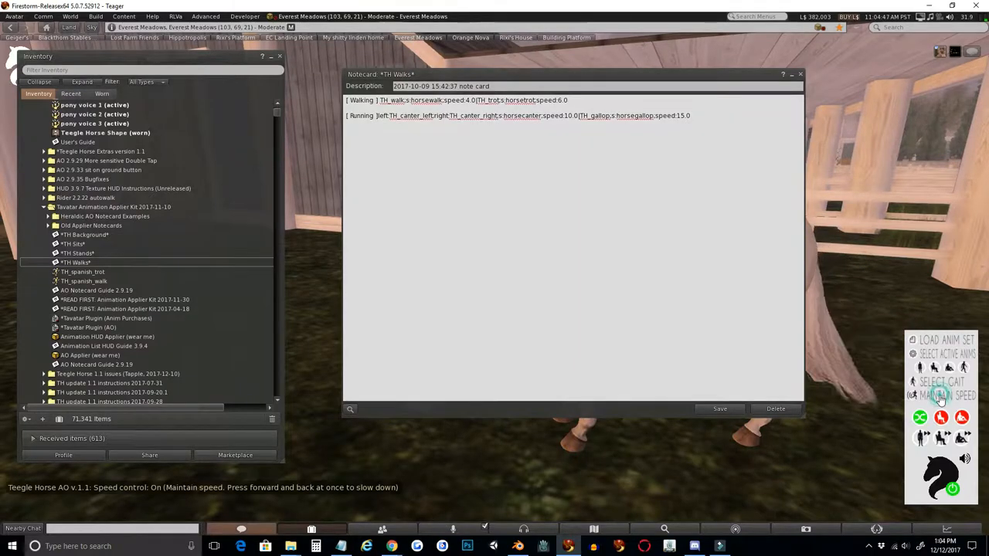
left_click(942, 395)
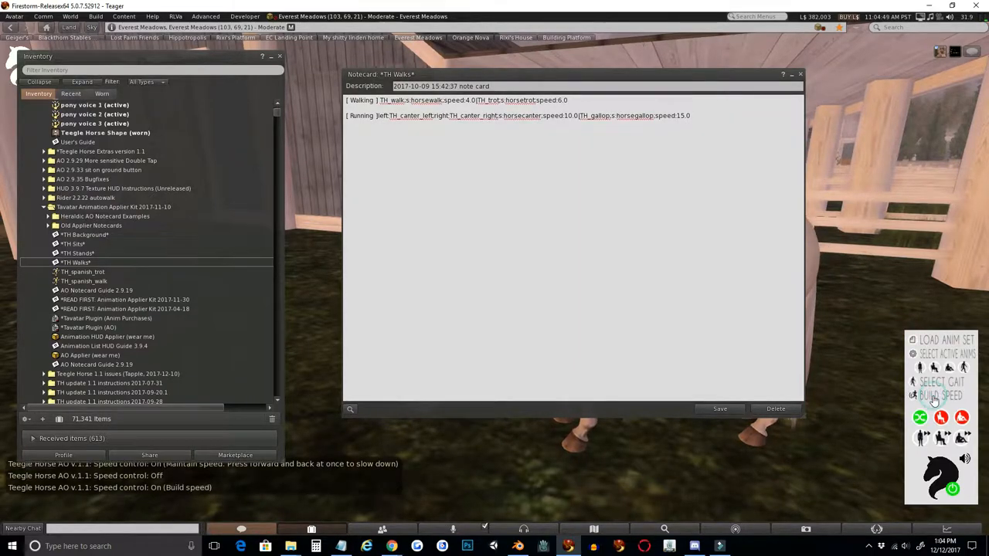
left_click(940, 396)
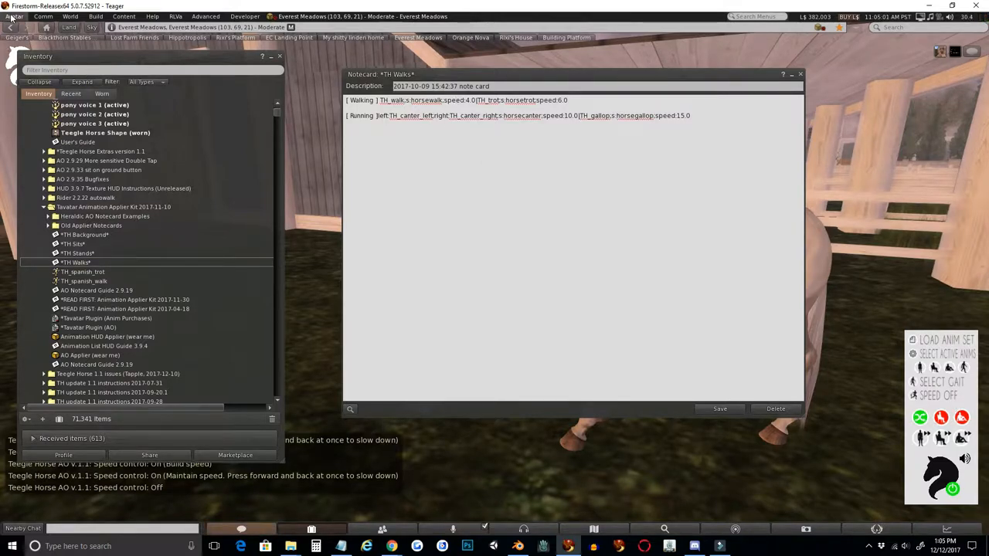
Set the Walking line to TH_spanish_walk 5.0 and TH_spanish_trot 7.0, then save and close
left_click(14, 16)
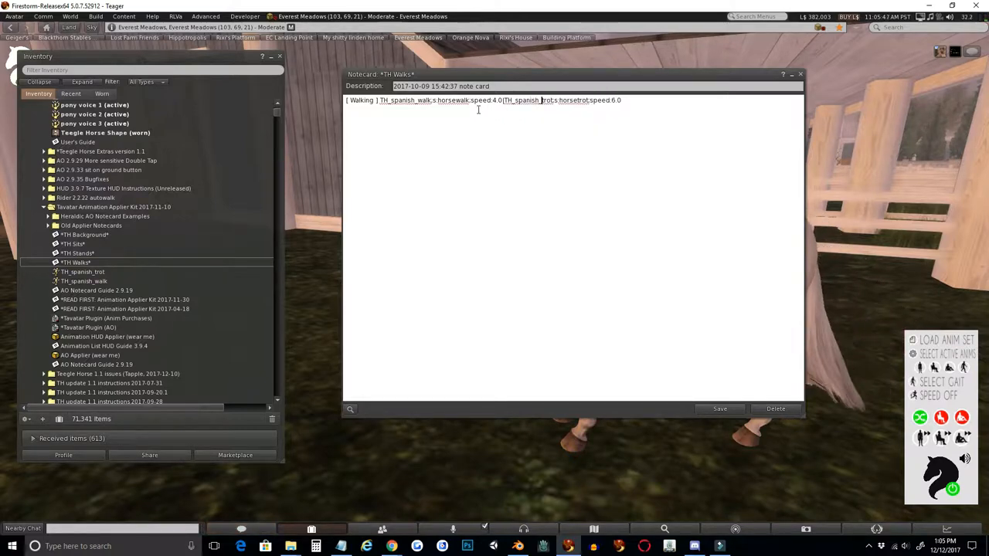
double_click(454, 100)
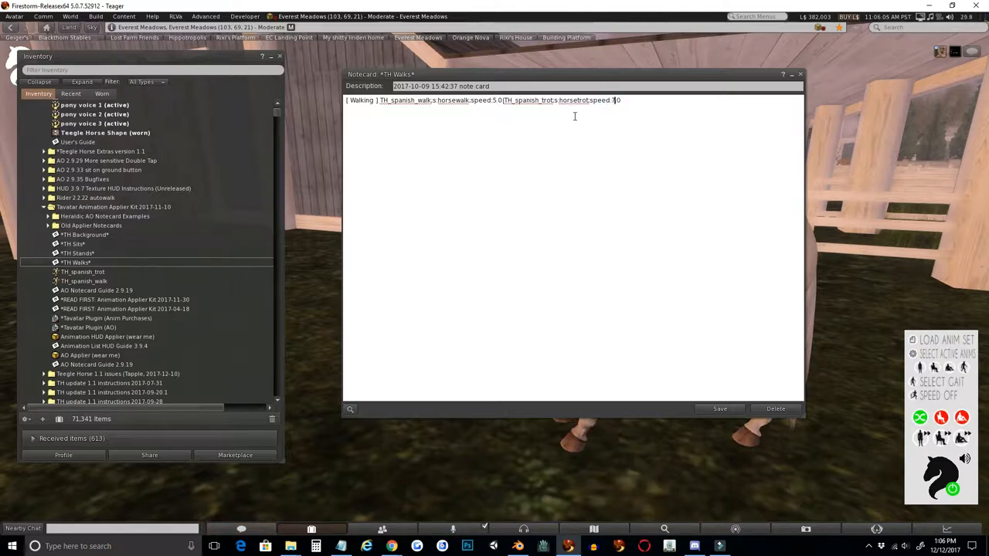
left_click(720, 409)
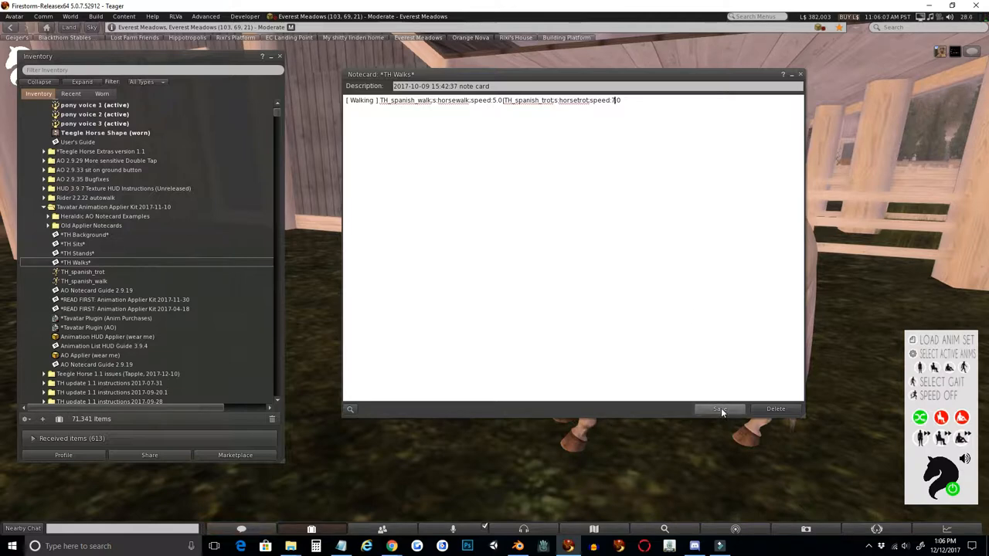
left_click(719, 409)
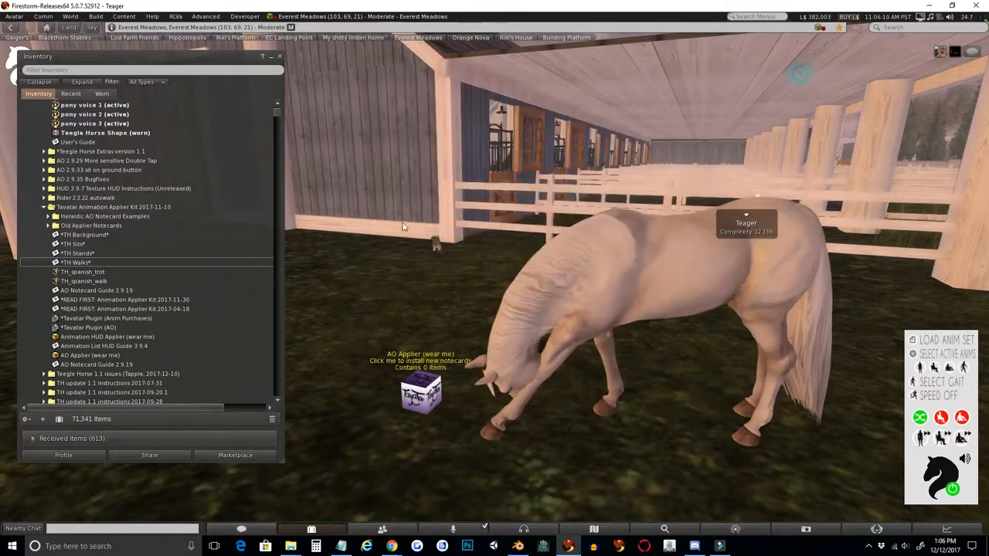
Rename TH Walks to Spanish Walks and select it with TH_spanish_trot and TH_spanish_walk
right_click(78, 262)
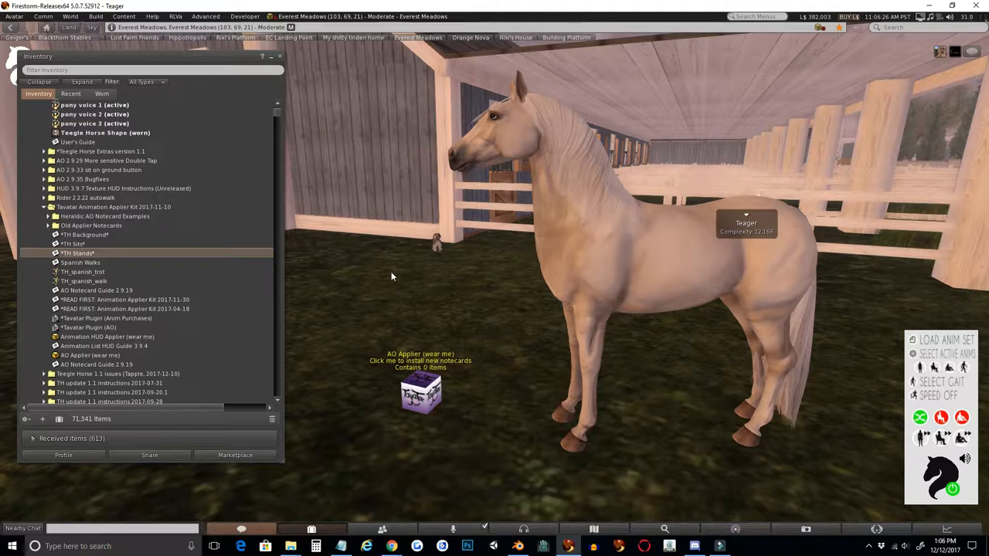
left_click(81, 262)
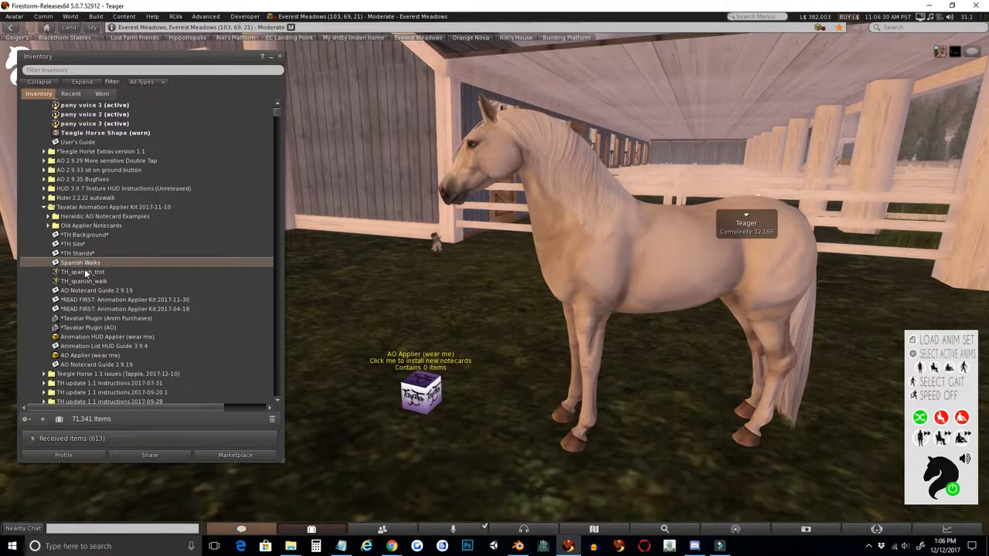
left_click(82, 271)
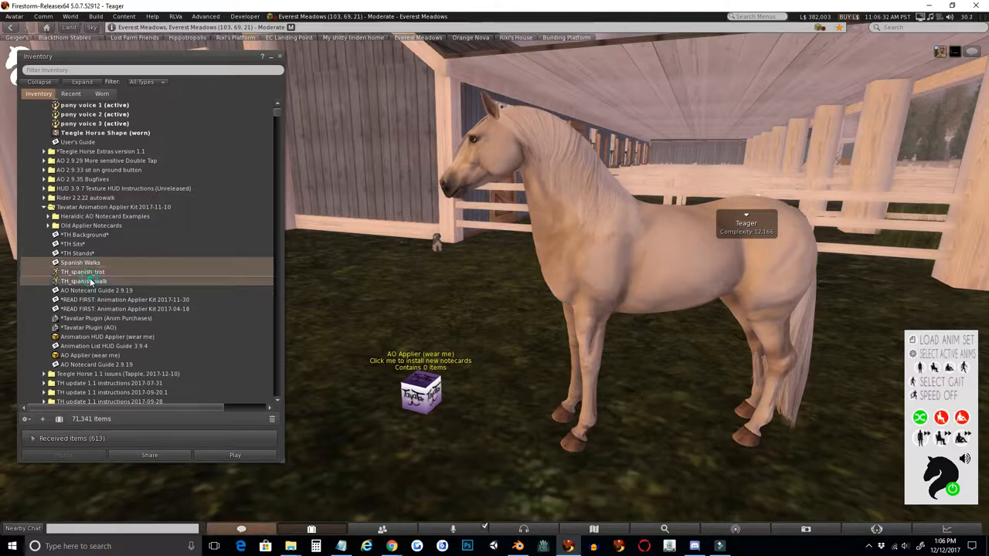
Load the Spanish items into the applier box, rename it, and take it into inventory
right_click(421, 394)
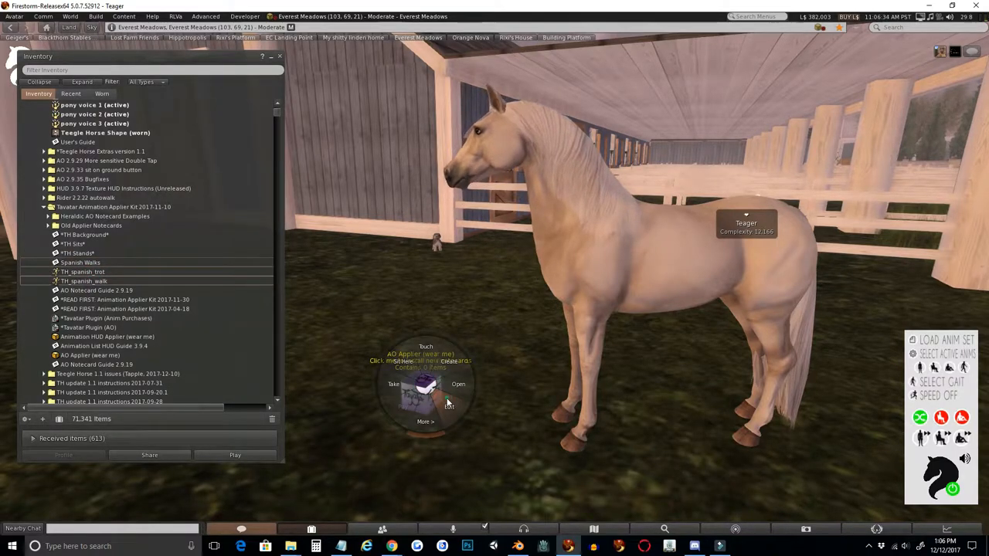
left_click(448, 407)
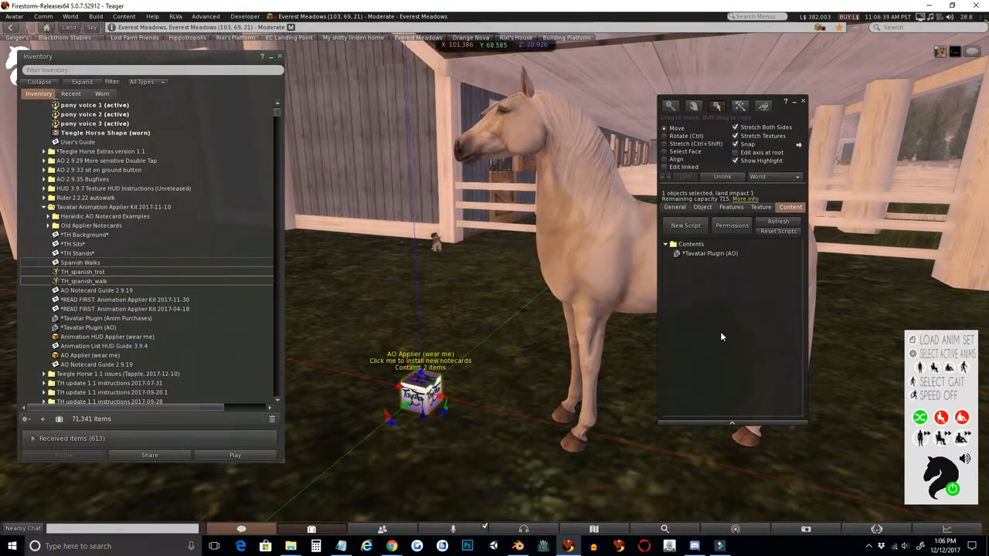
left_click(674, 208)
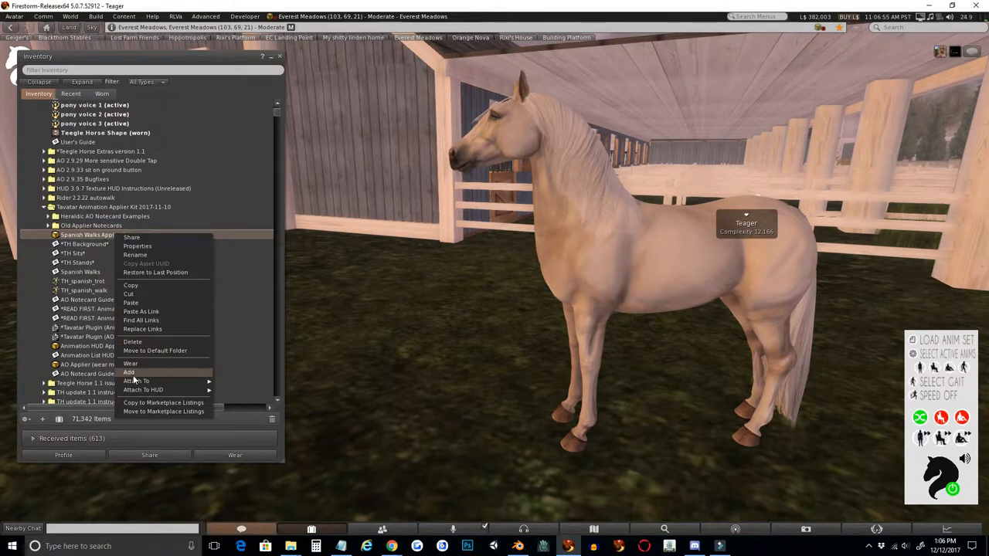
Add the Spanish Walks Applier without removing attachments and select the Spanish Walks notecard
left_click(131, 363)
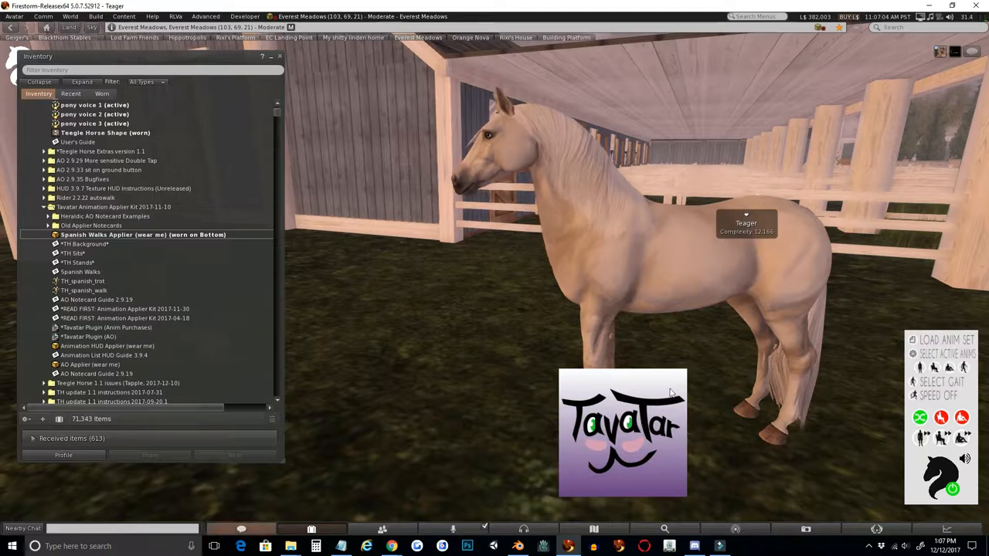
left_click(81, 272)
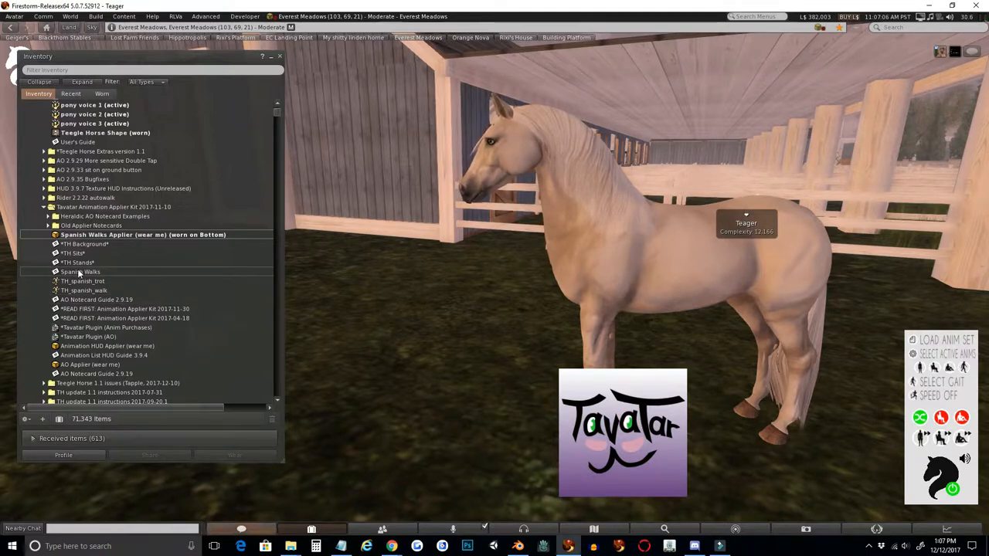
left_click(84, 290)
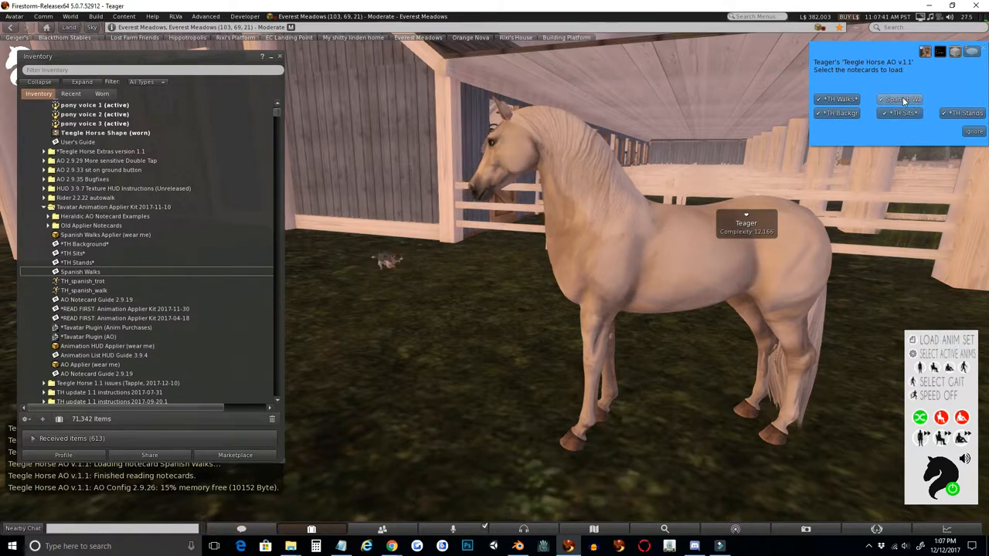
Toggle Spanish Walks for loading, choose Select Active Anims, and ignore the slot dialog
left_click(898, 99)
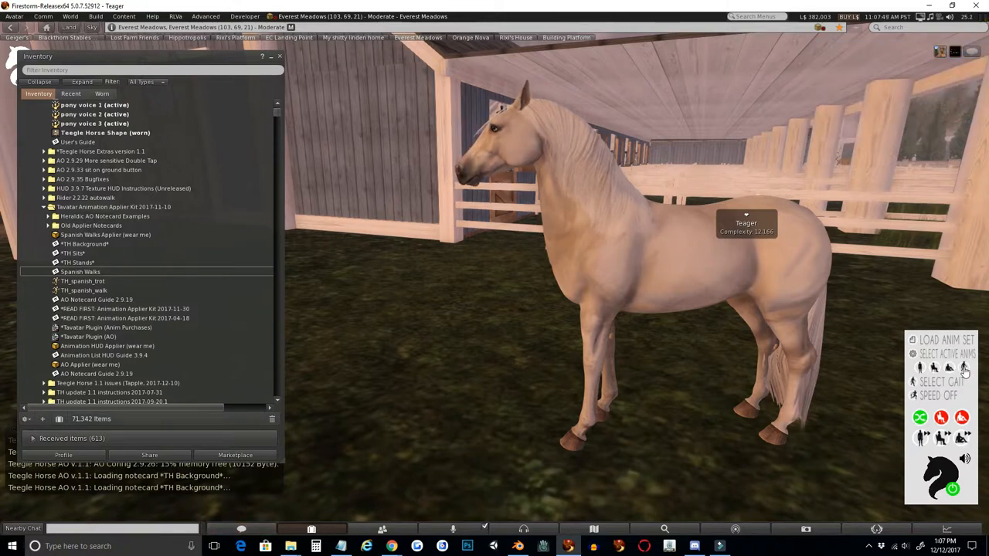
left_click(947, 354)
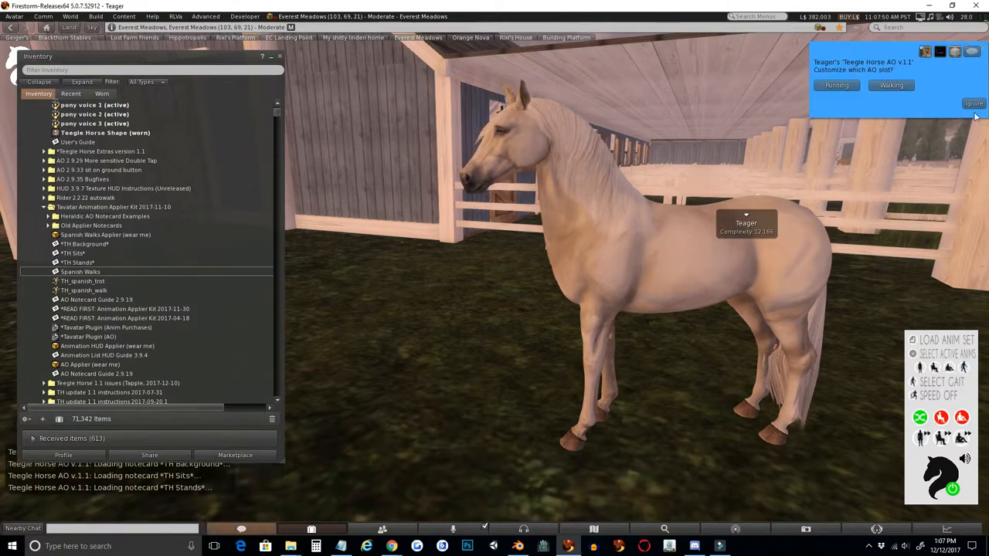
left_click(974, 103)
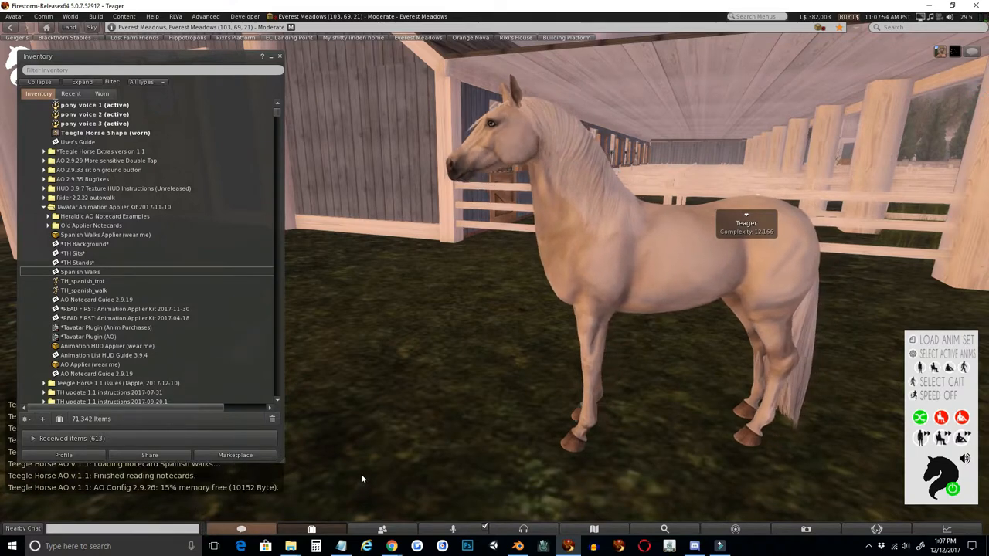
Turn on build speed, untick TH Walks, and pick both Spanish animations for walking
left_click(965, 369)
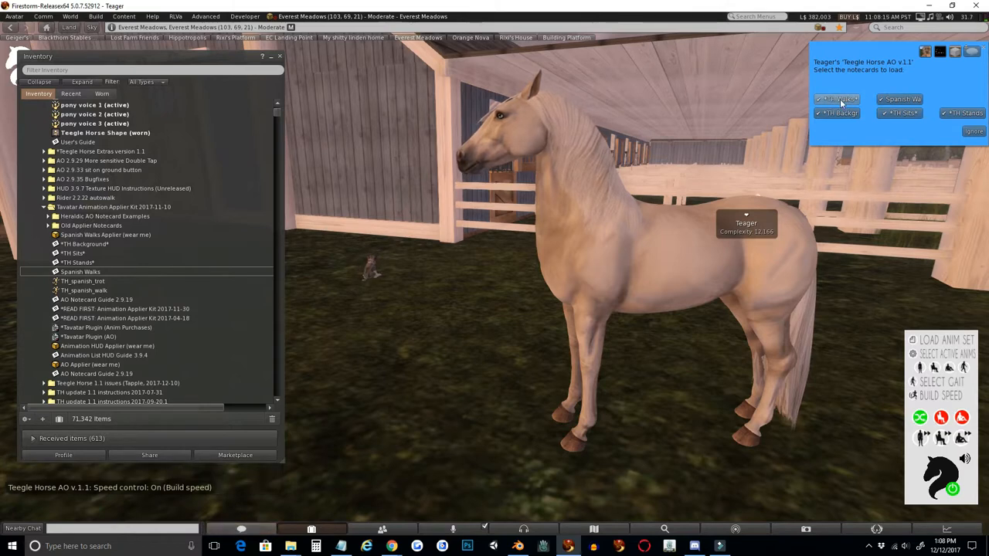
left_click(837, 113)
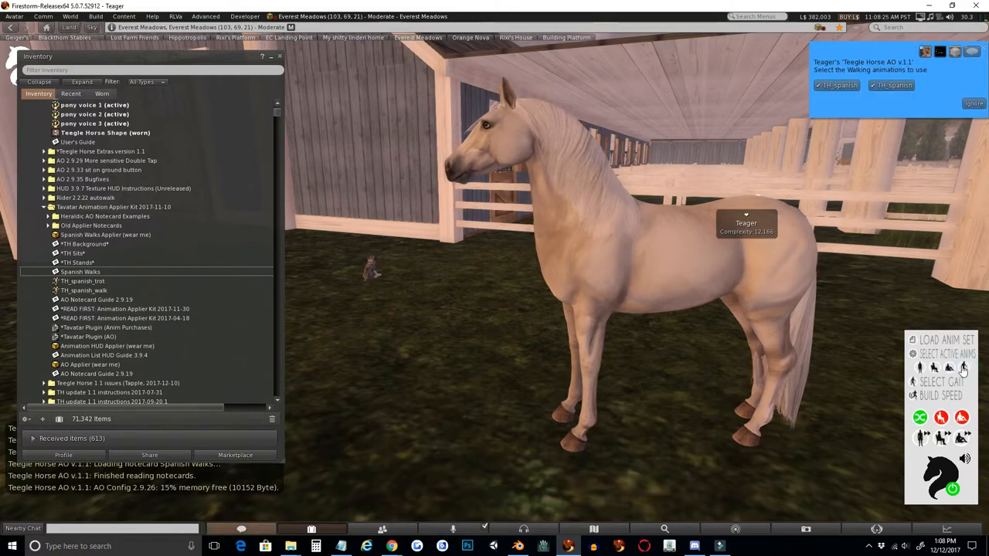
left_click(836, 85)
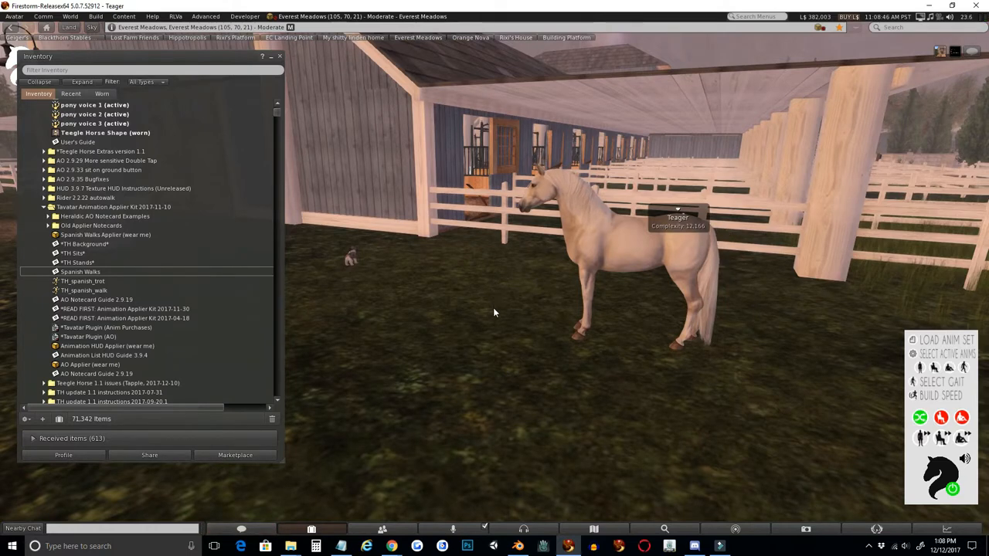
mouse_move(509, 313)
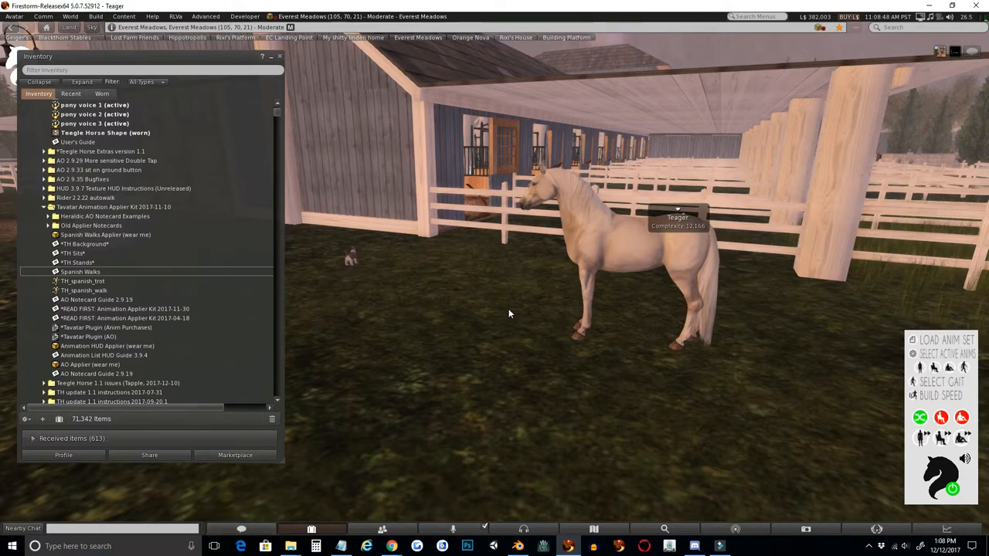